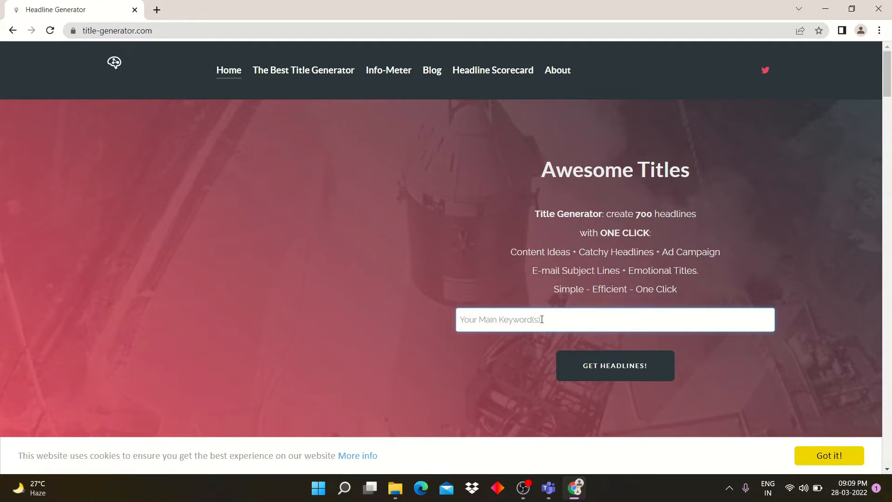
Enter 'Youtube Thumbnail' as the main keyword and get headlines, showing page 1 of 3
click(614, 366)
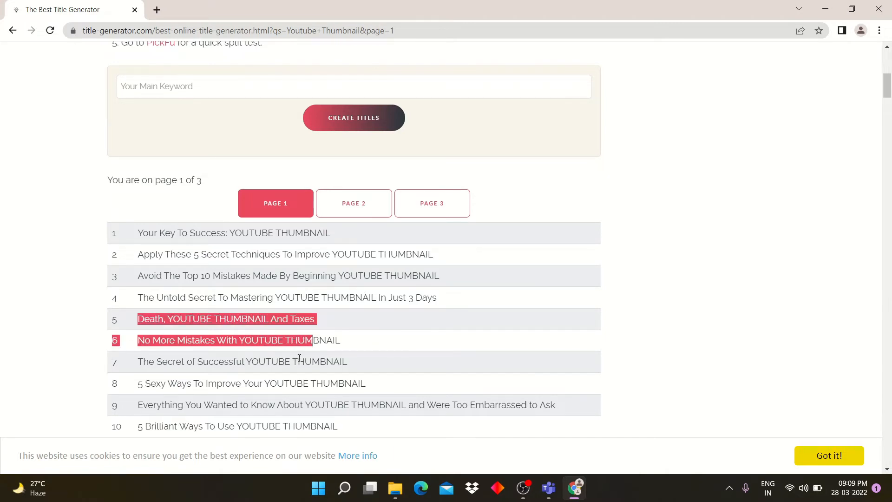
click(431, 203)
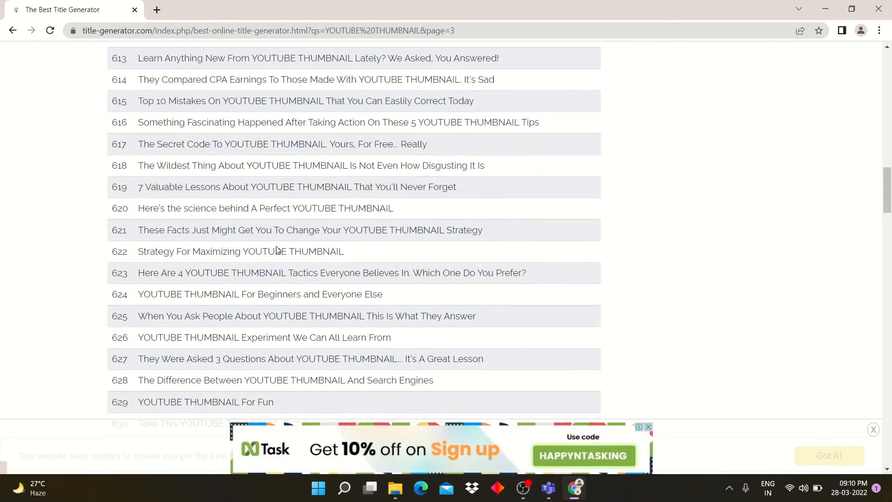